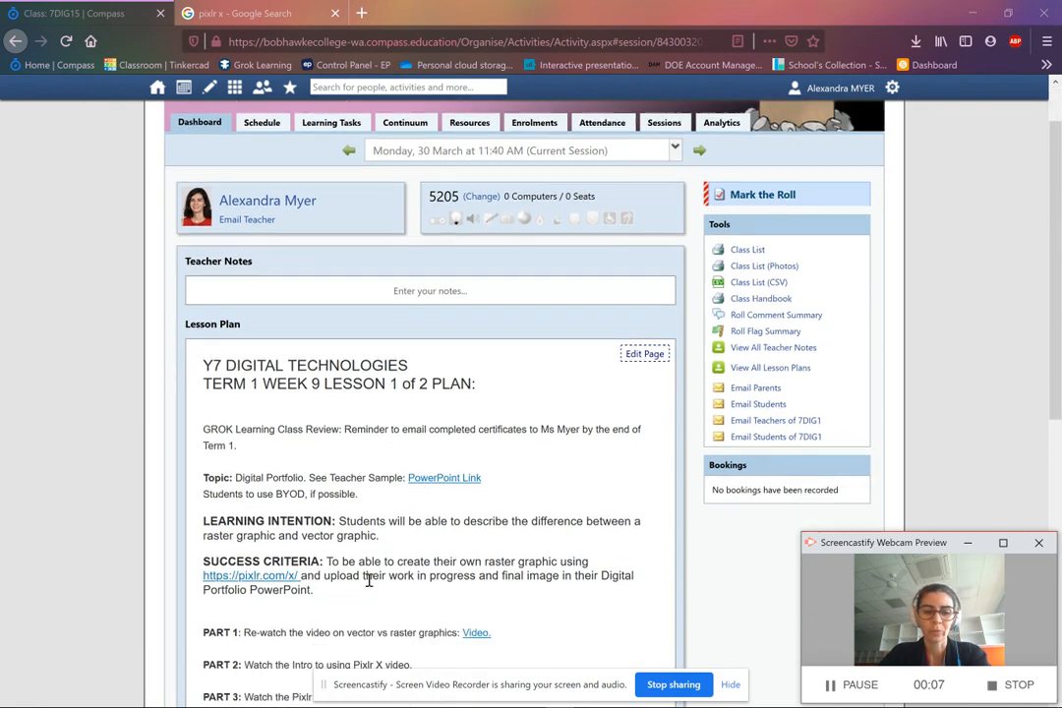
# Open the 'Photo Editor : Pixlr X' site from the pixlr x Google results
pyautogui.scroll(-3)
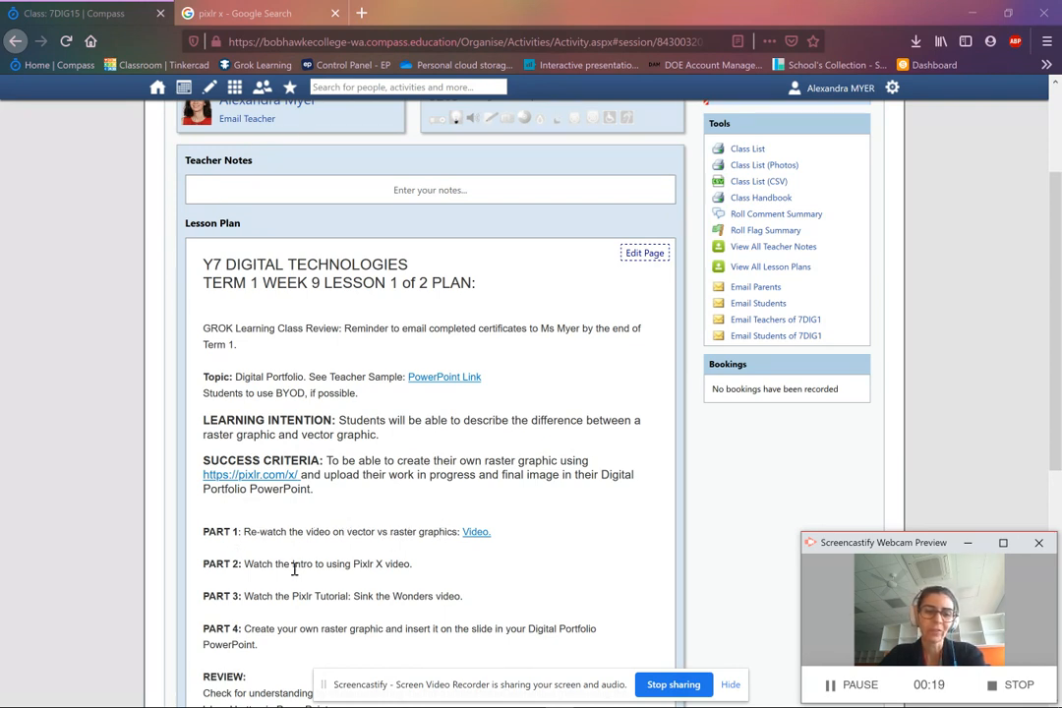
pyautogui.click(256, 13)
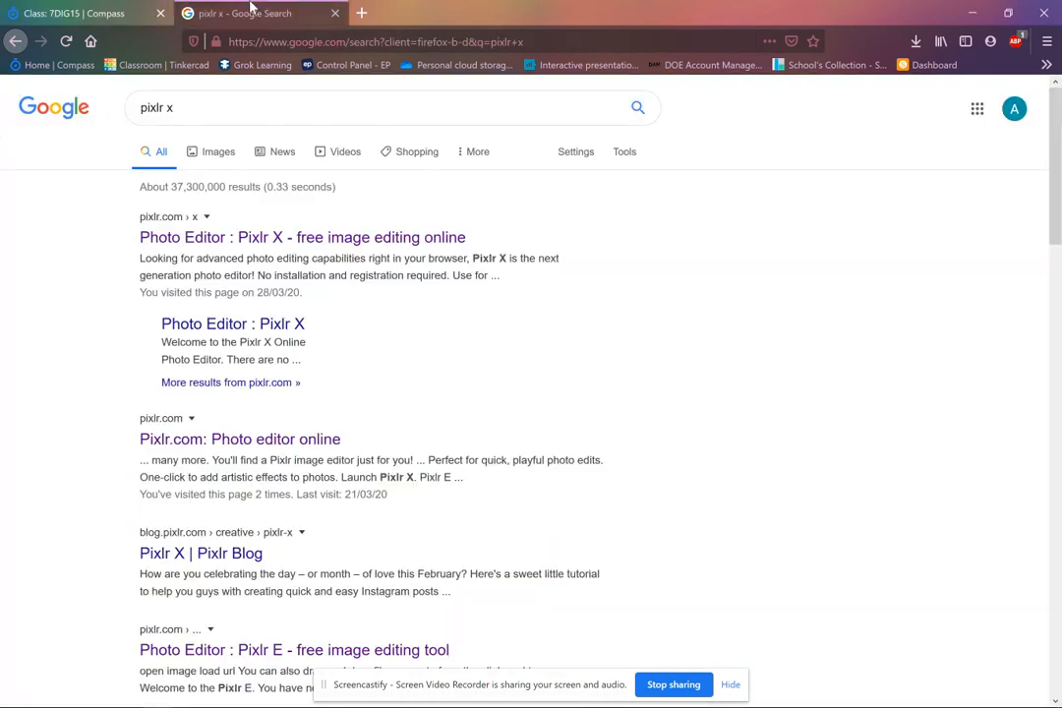
pyautogui.click(302, 237)
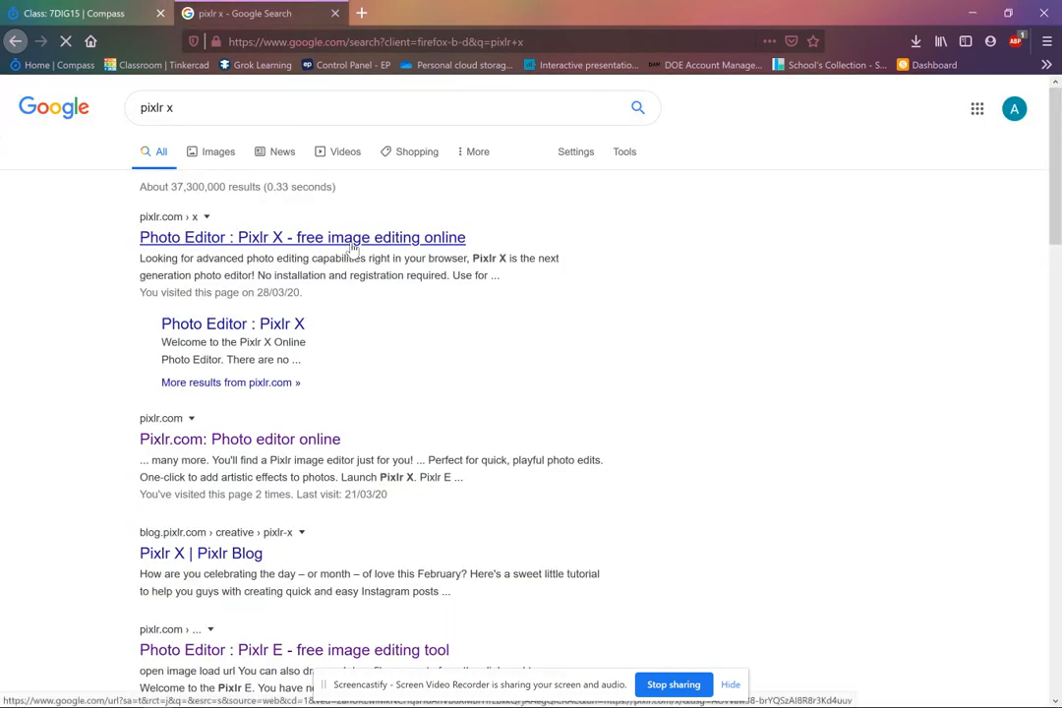
pyautogui.click(302, 237)
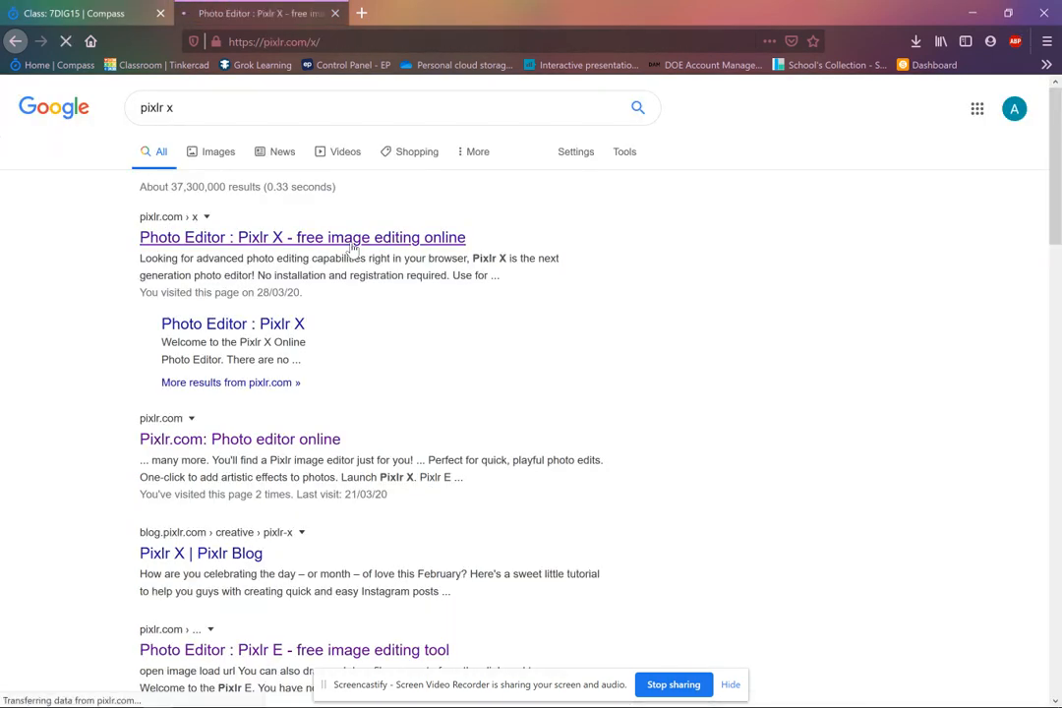
pyautogui.click(302, 237)
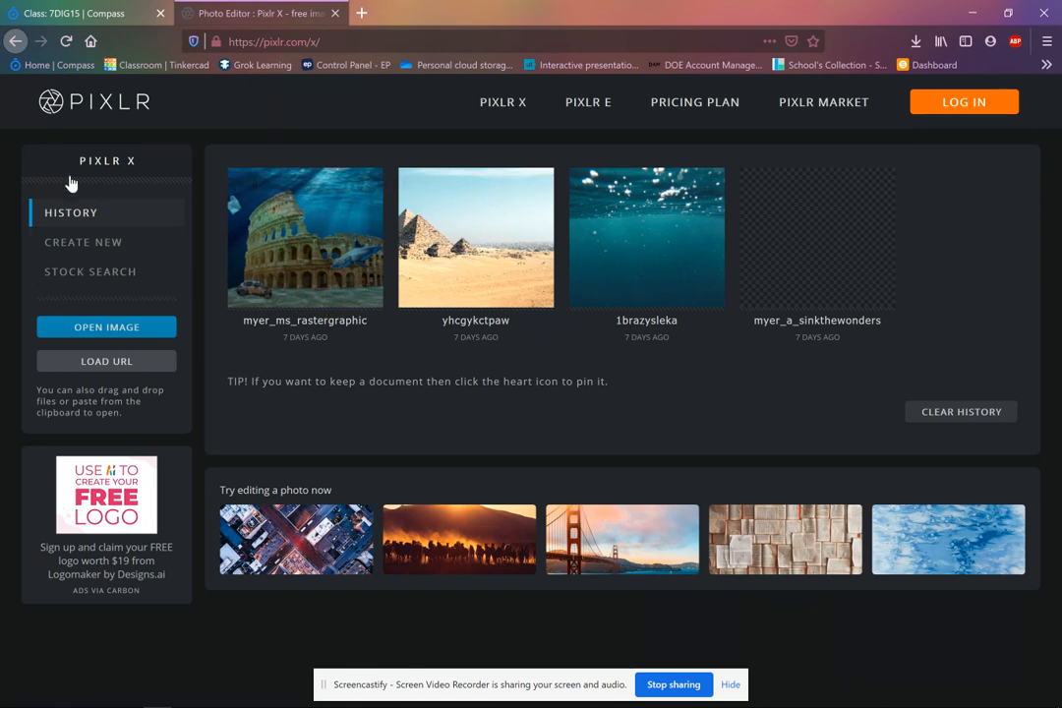
# Create a blank Full HD 1920×1080 canvas named Myer_Ms_RasterGraphic
pyautogui.click(84, 242)
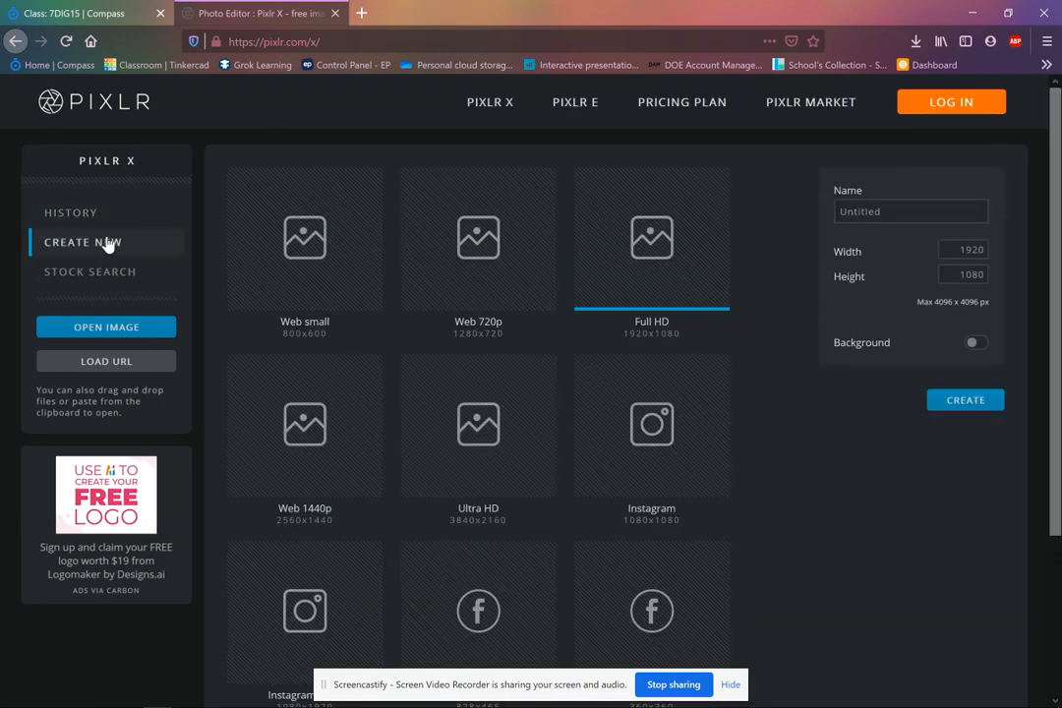
pyautogui.moveTo(607, 356)
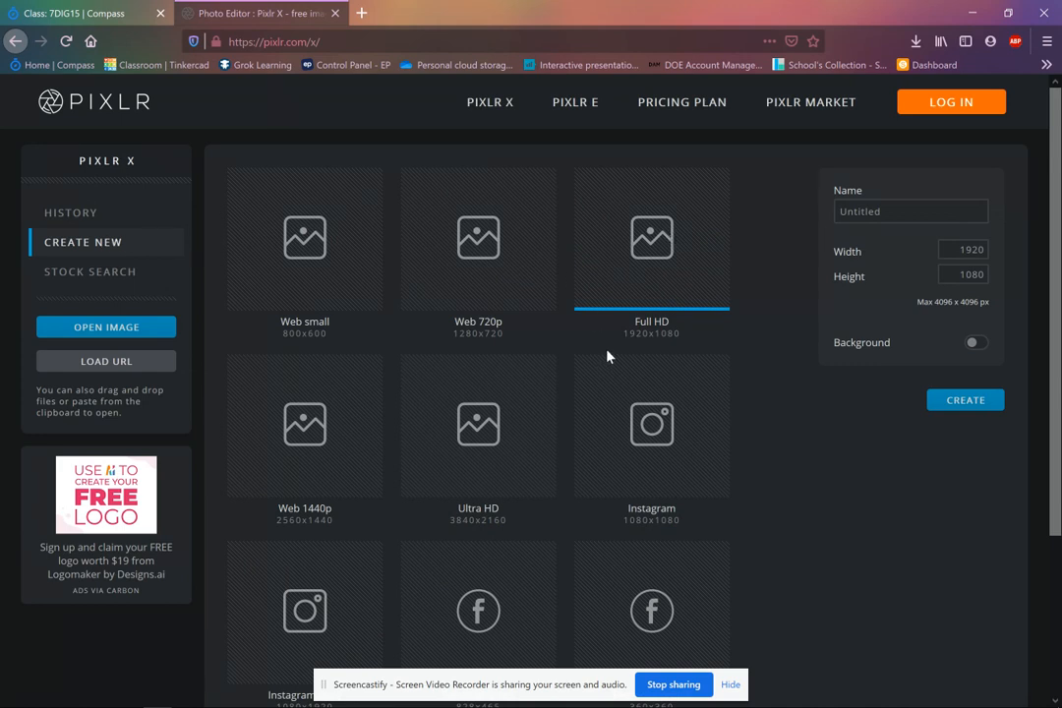
pyautogui.click(909, 211)
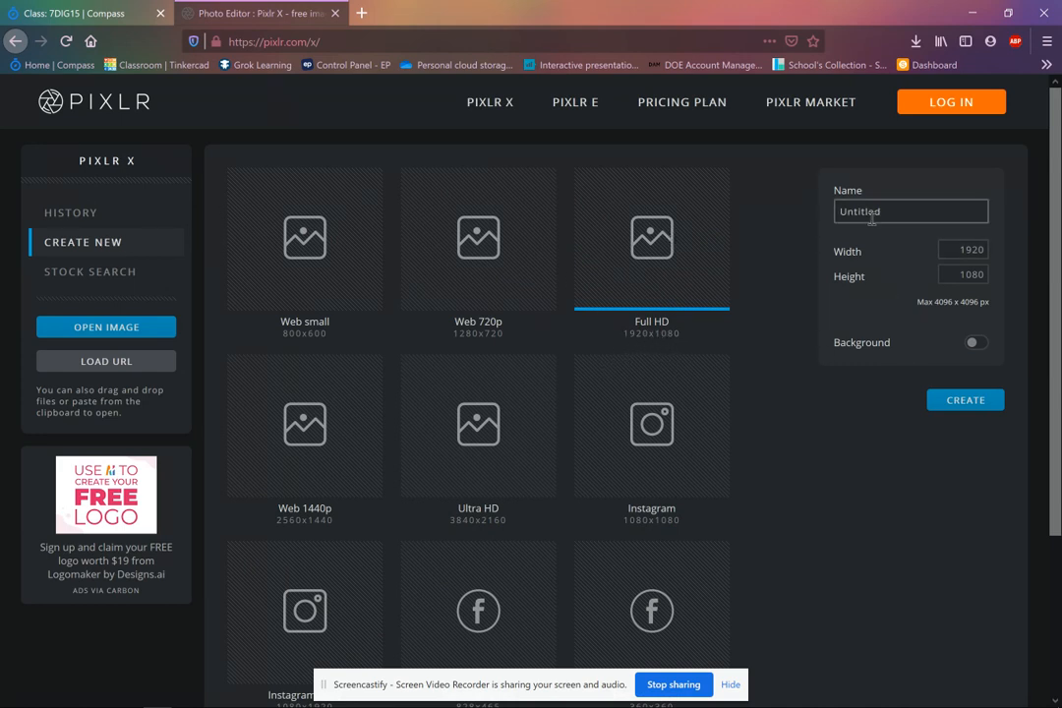
pyautogui.click(909, 210)
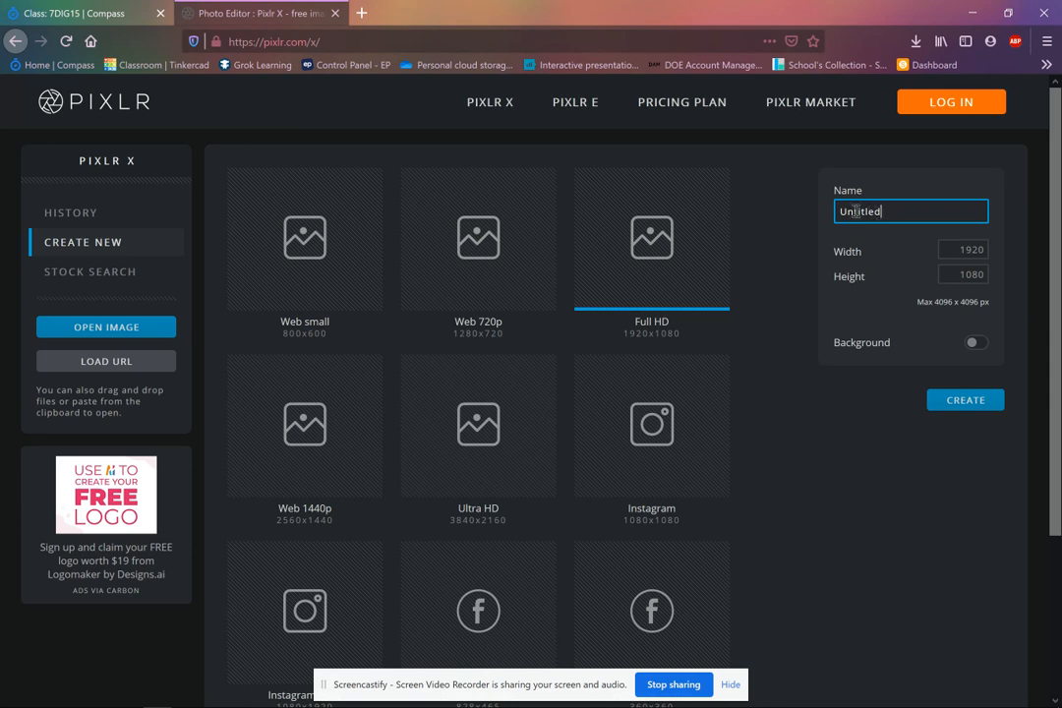
pyautogui.write('Myer_')
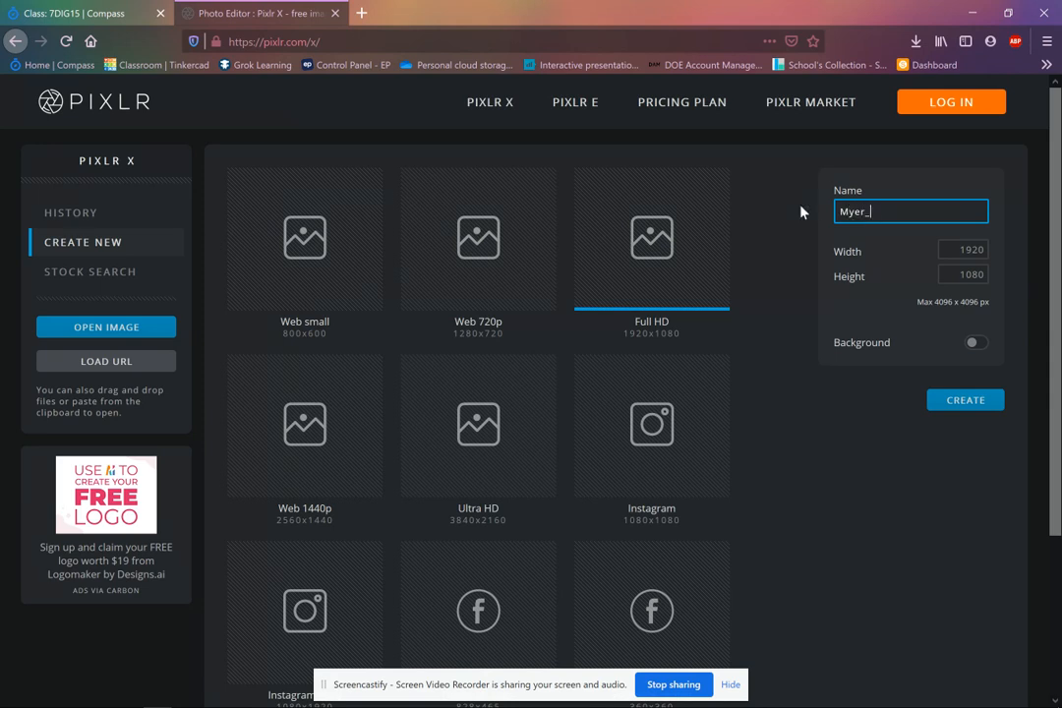
pyautogui.write('Ms_RasterGraphic')
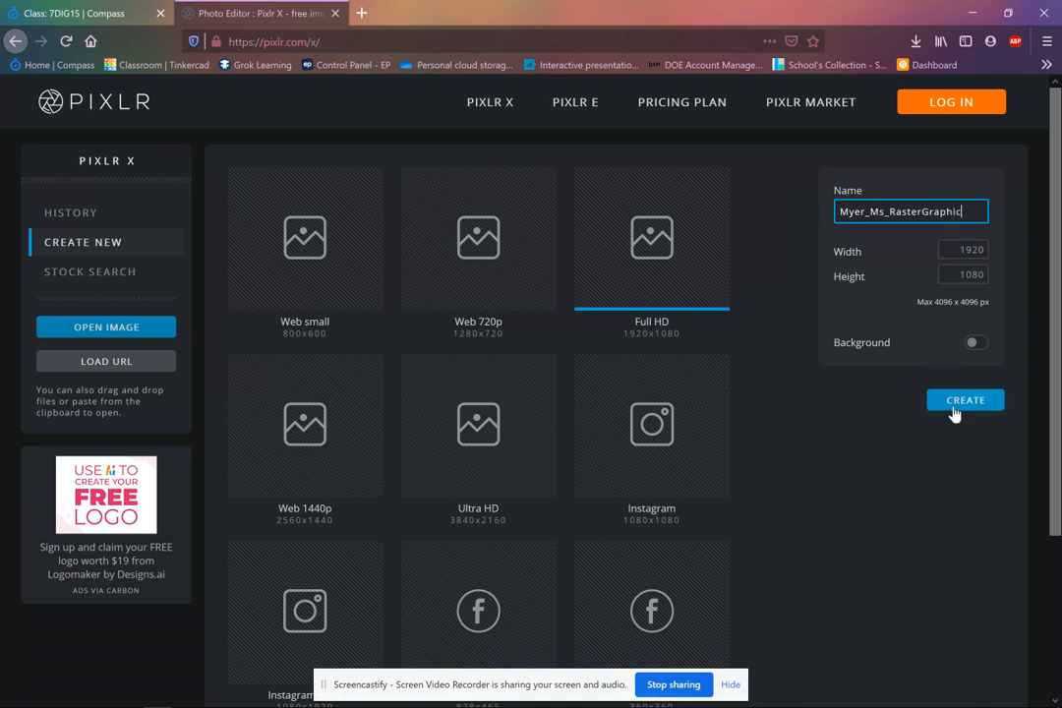
pyautogui.click(965, 399)
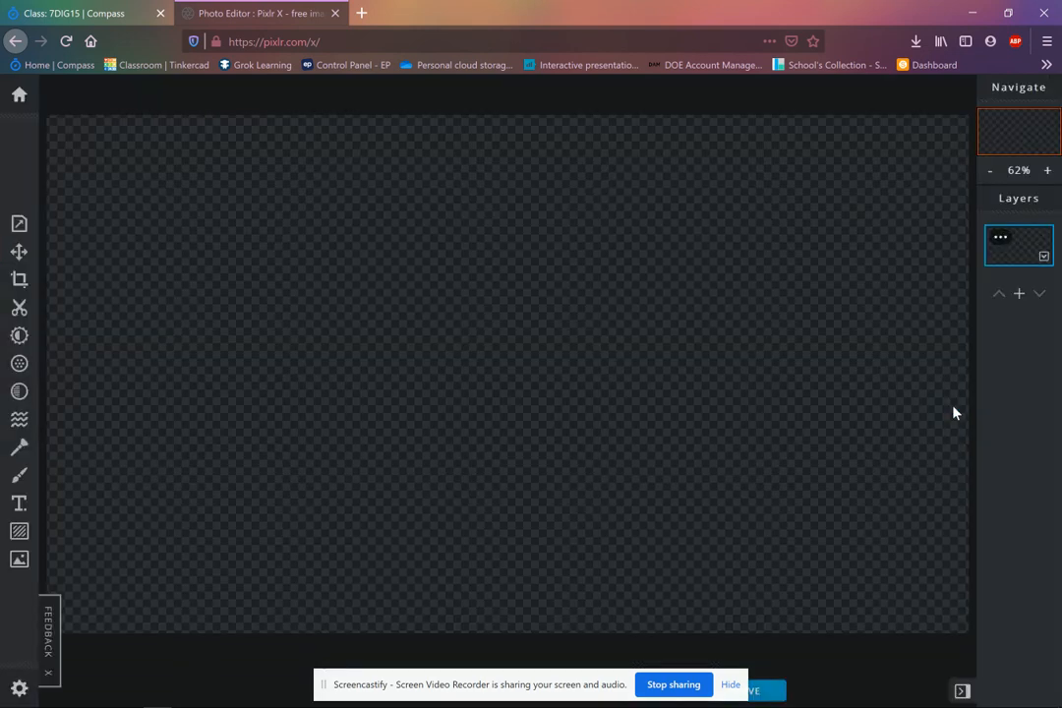
pyautogui.moveTo(35, 113)
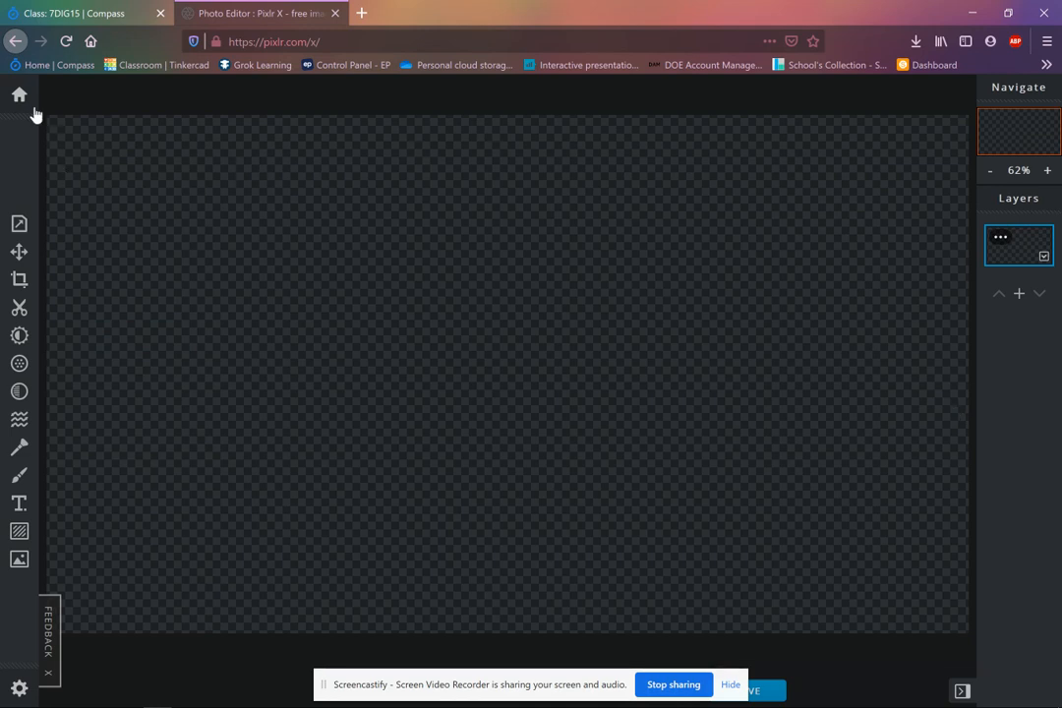
pyautogui.moveTo(20, 223)
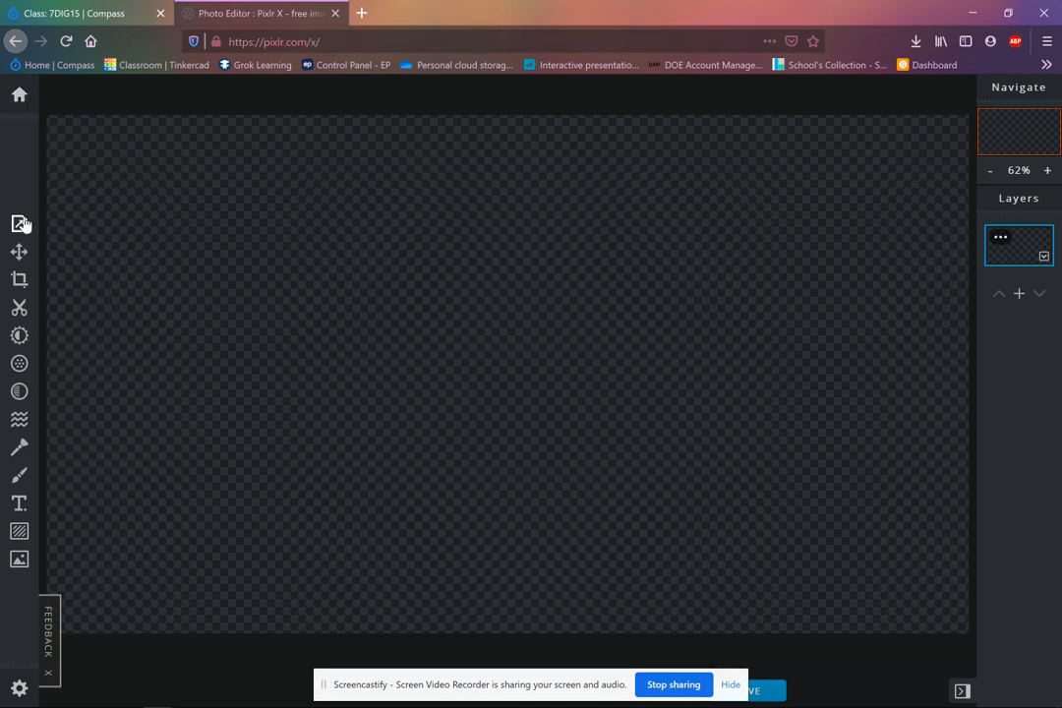
pyautogui.moveTo(20, 224)
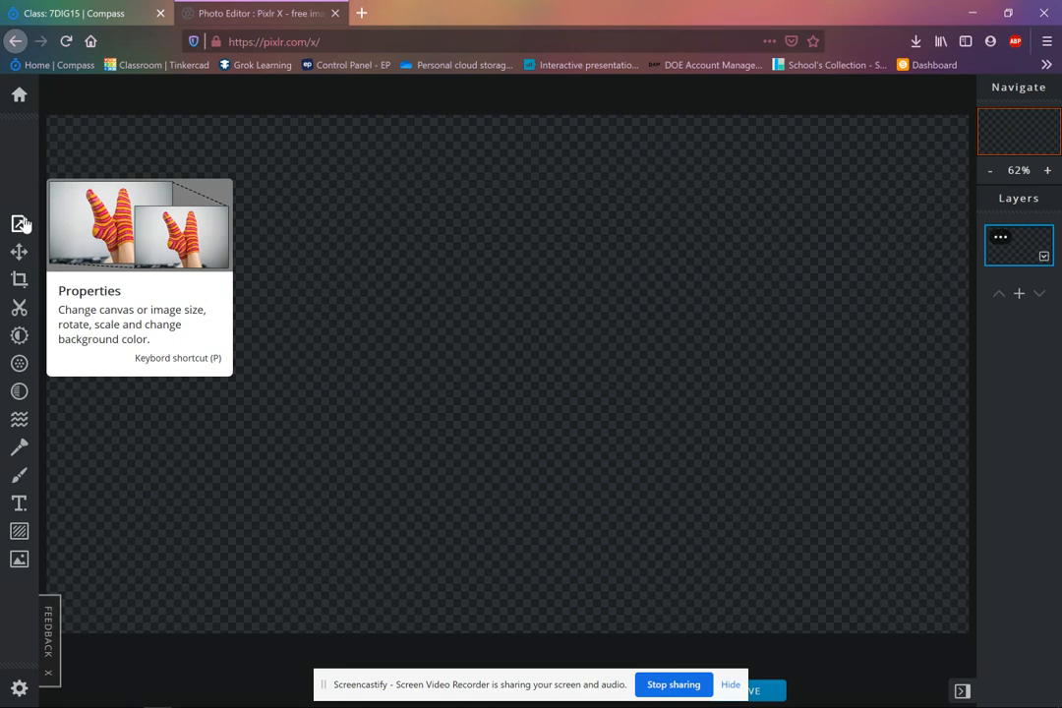
pyautogui.moveTo(28, 250)
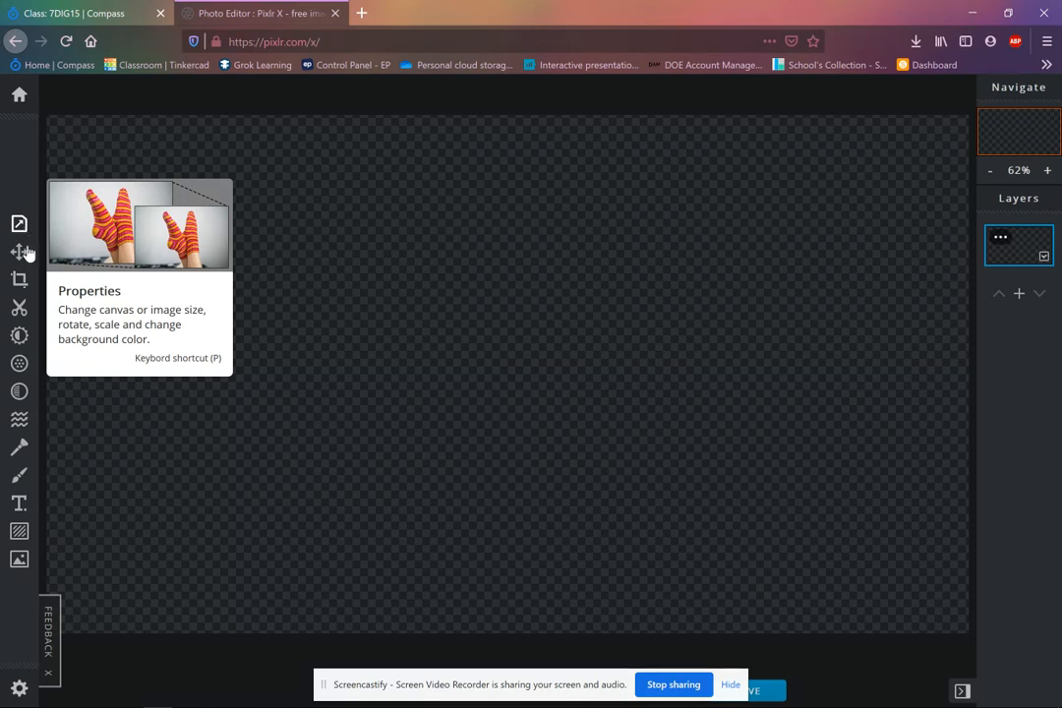
pyautogui.moveTo(20, 253)
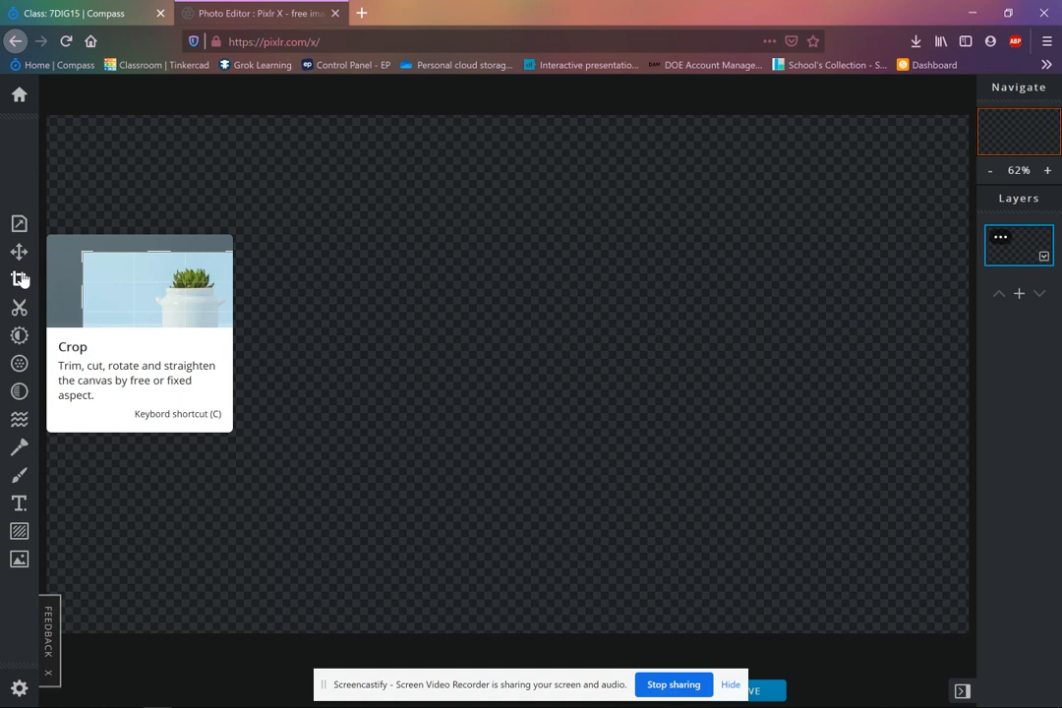
pyautogui.moveTo(14, 302)
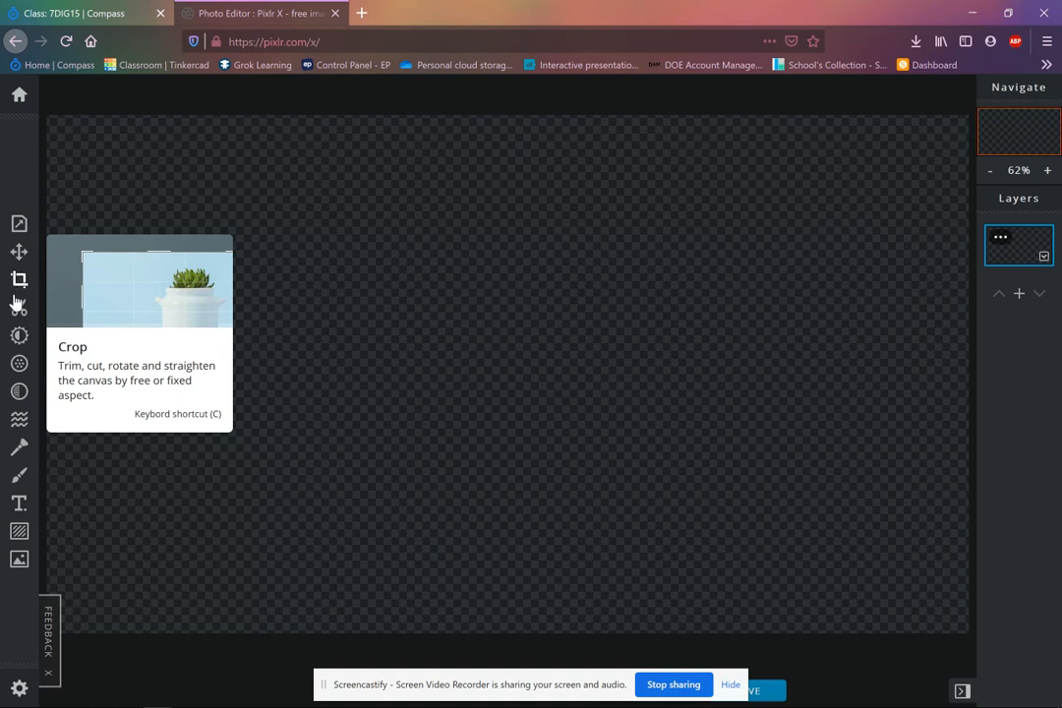
pyautogui.moveTo(18, 308)
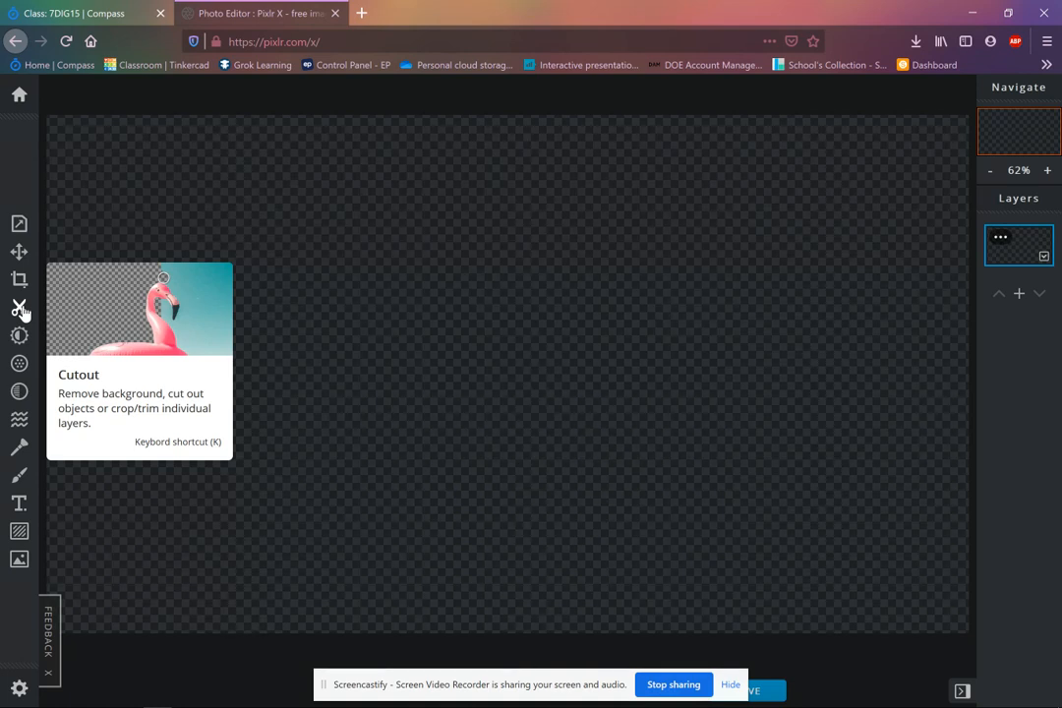
pyautogui.moveTo(19, 336)
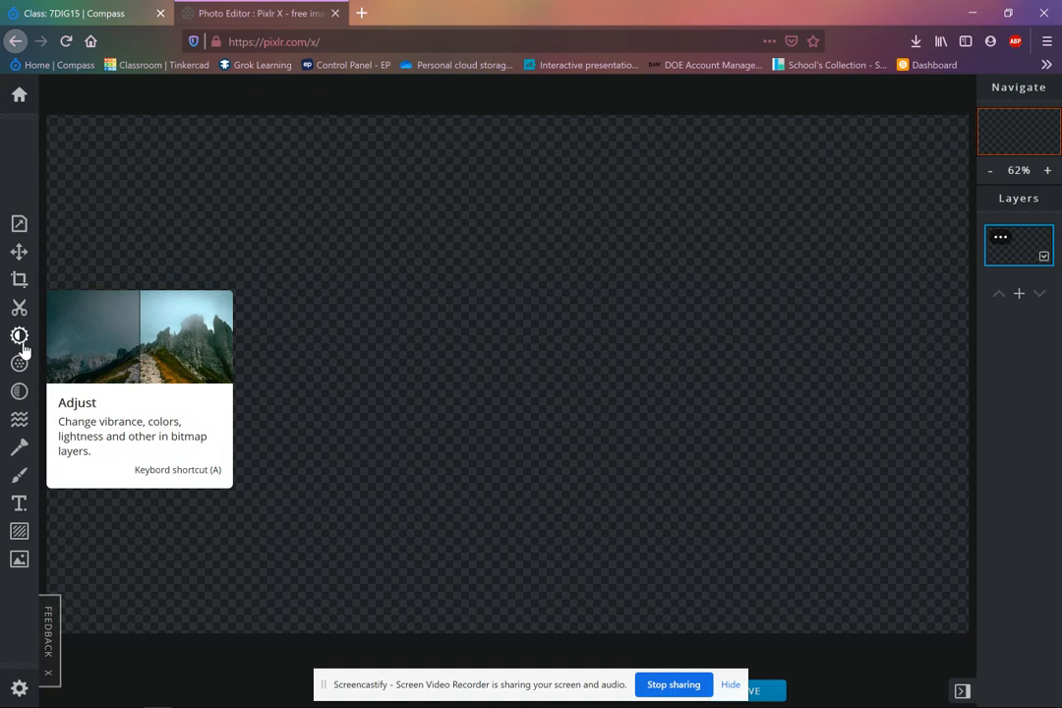
pyautogui.moveTo(19, 364)
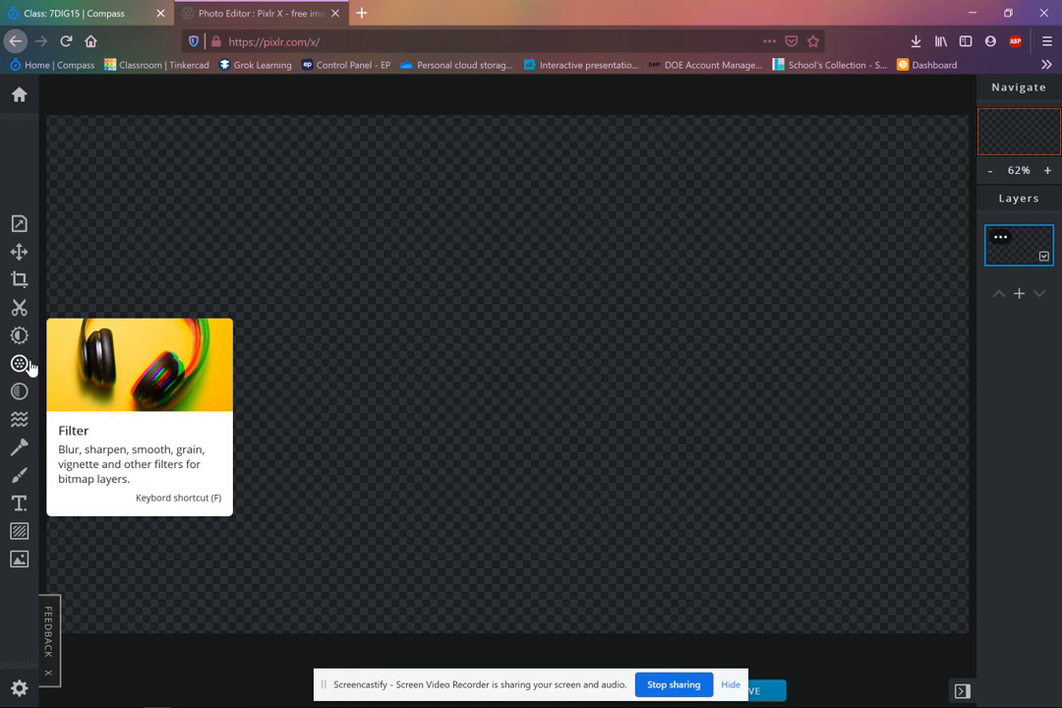
pyautogui.moveTo(20, 392)
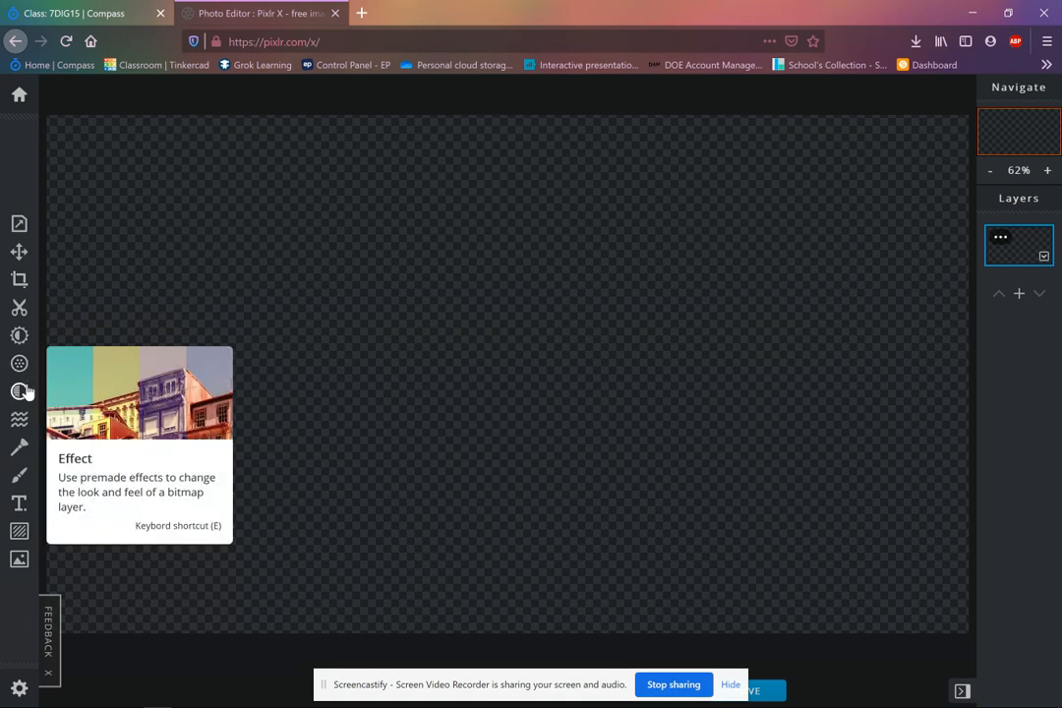
pyautogui.moveTo(19, 420)
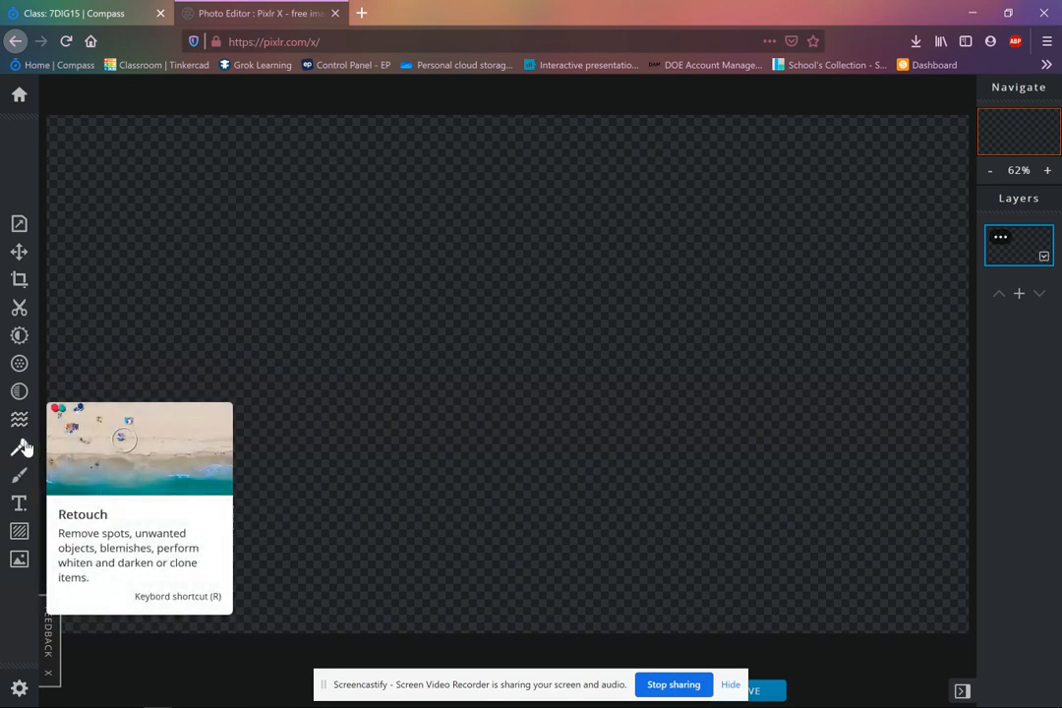
pyautogui.moveTo(25, 470)
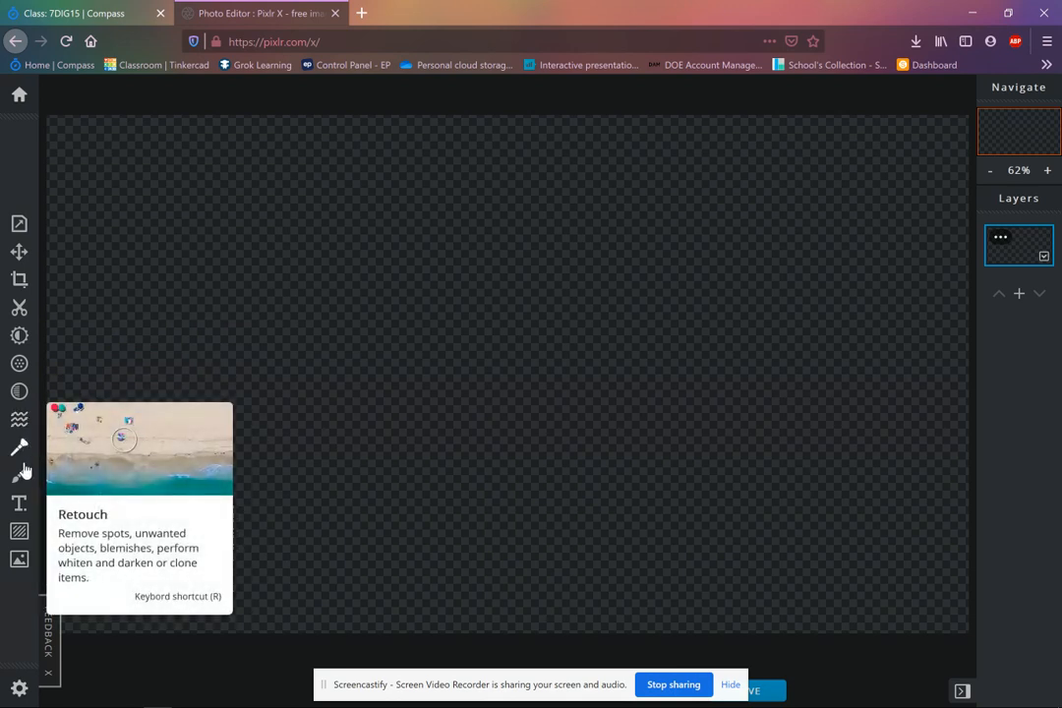
pyautogui.moveTo(20, 476)
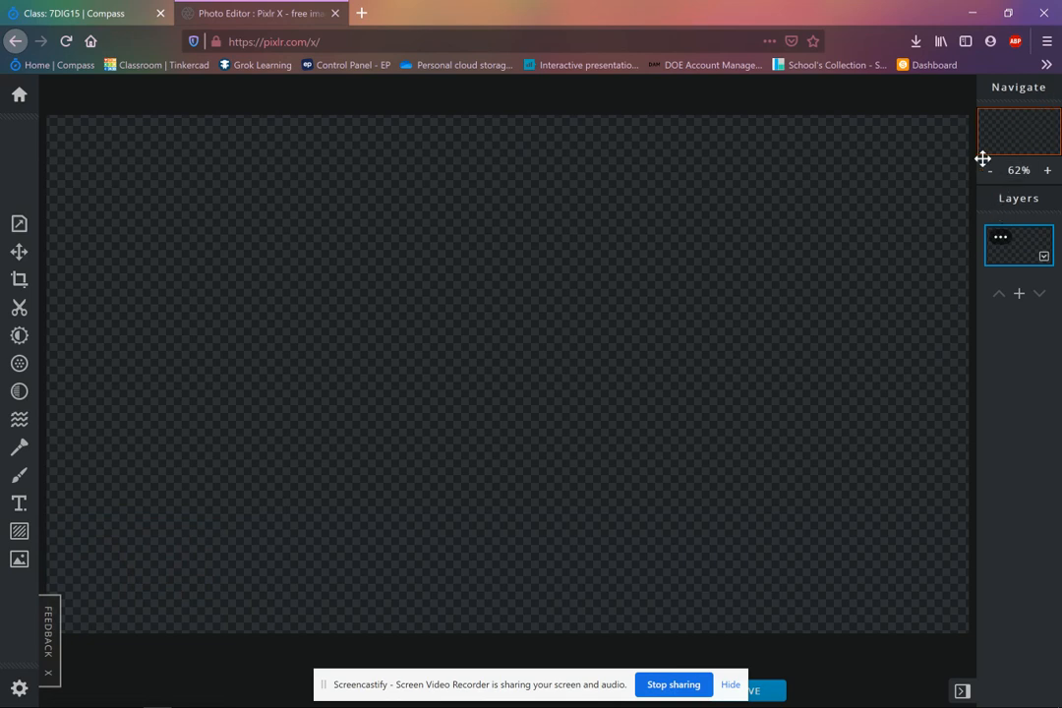
pyautogui.moveTo(1047, 170)
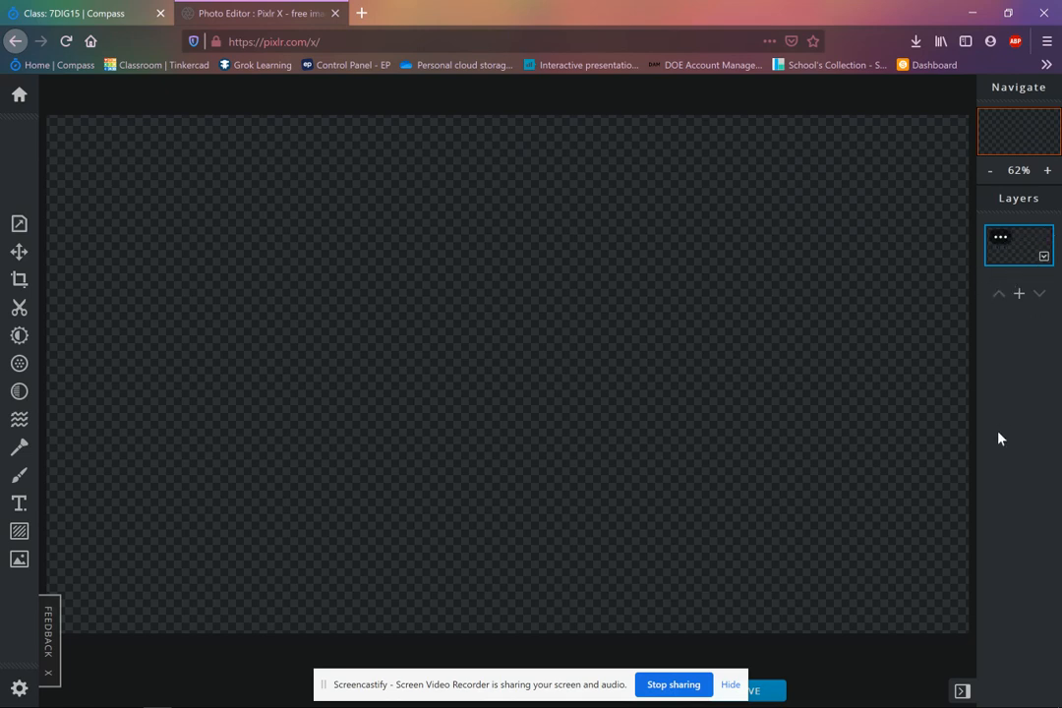
pyautogui.moveTo(1001, 435)
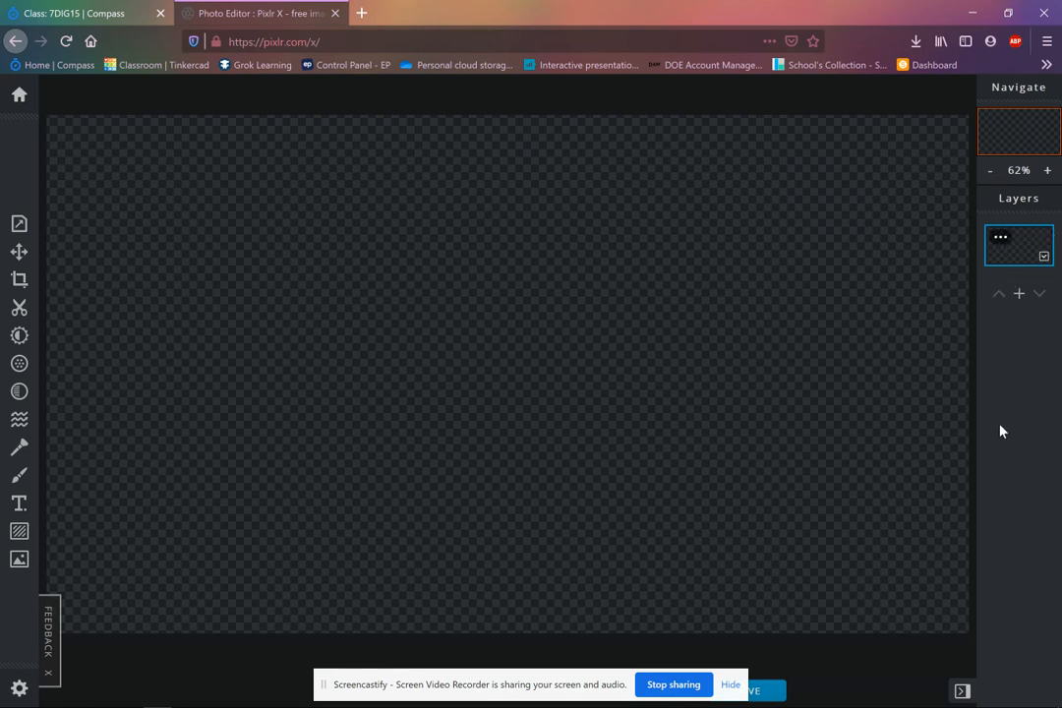